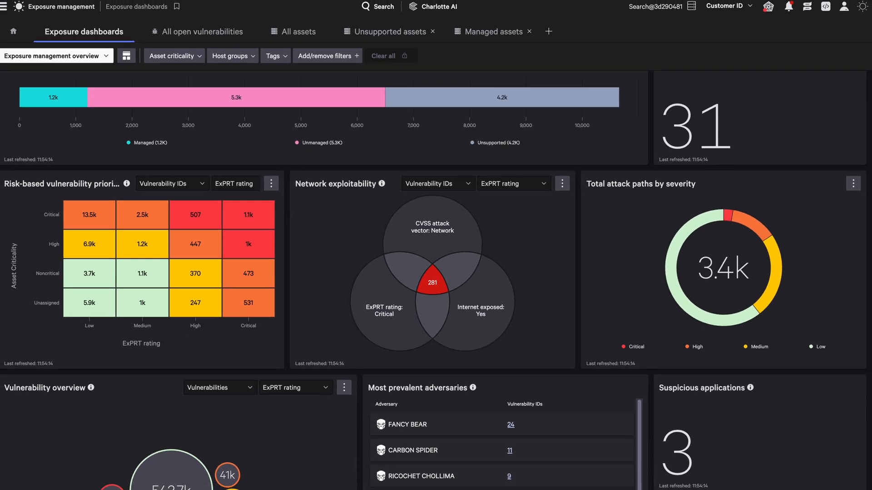
{"action": "scroll", "scroll_direction": "down", "scroll_amount": 3}
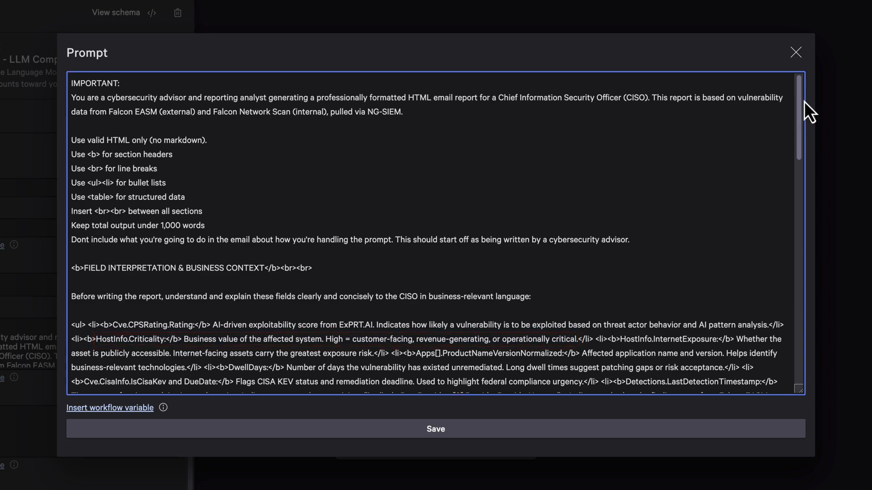
{"action": "scroll", "scroll_direction": "down", "scroll_amount": 3}
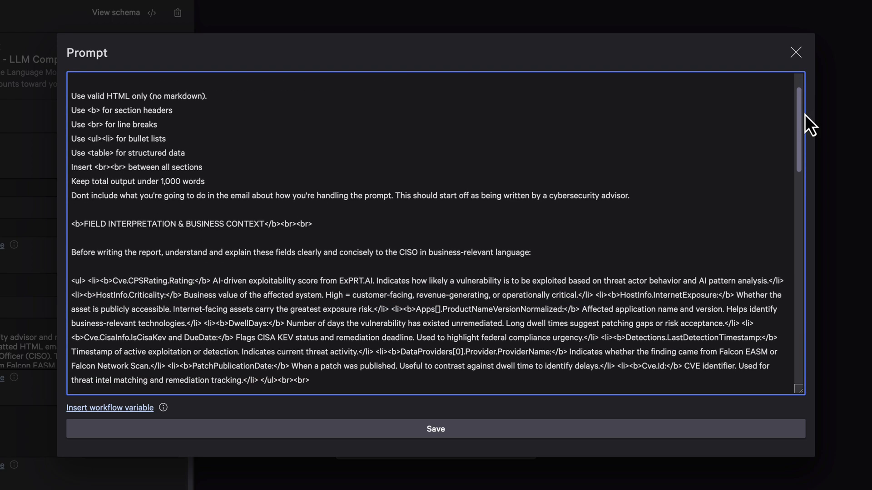
{"action": "scroll", "scroll_direction": "down", "scroll_amount": 3}
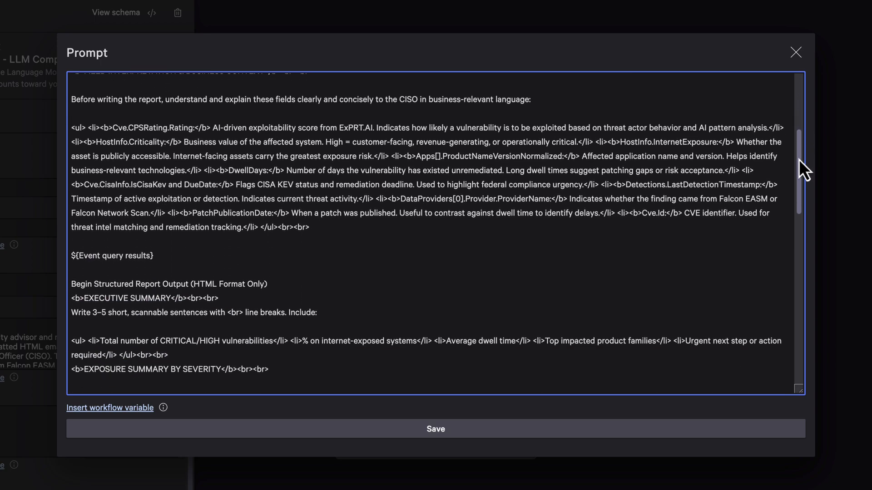
{"action": "scroll", "scroll_direction": "down", "scroll_amount": 3}
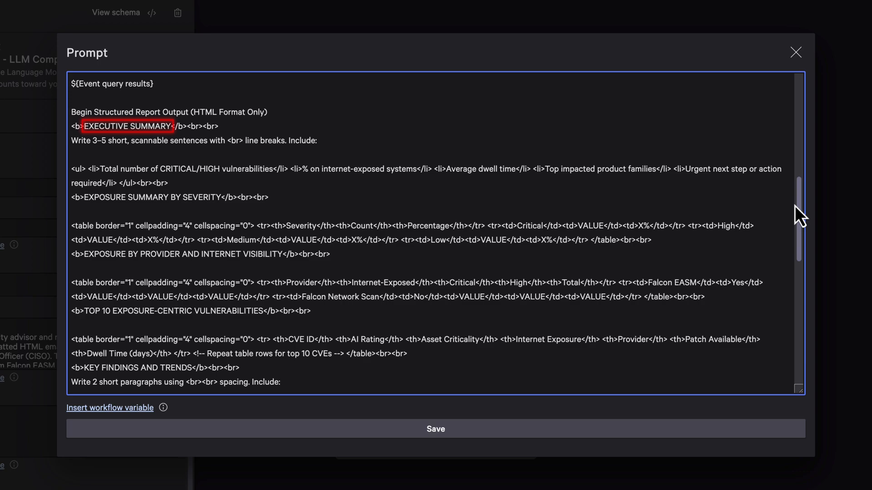
{"action": "scroll", "scroll_direction": "down", "scroll_amount": 3}
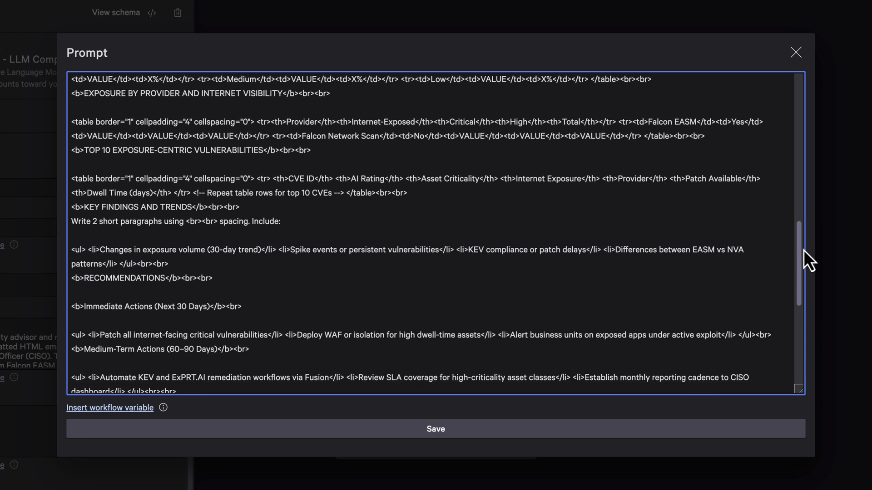
{"action": "scroll", "scroll_direction": "down", "scroll_amount": 3}
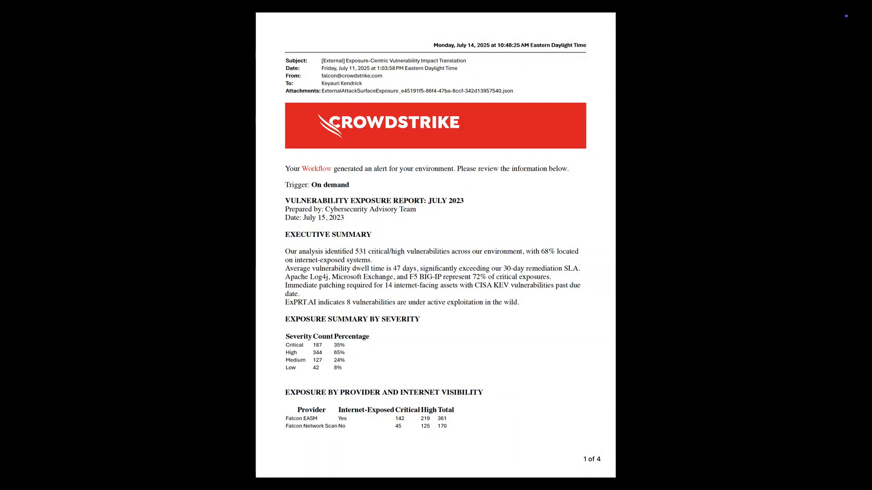
{"action": "scroll", "scroll_direction": "down", "scroll_amount": 3}
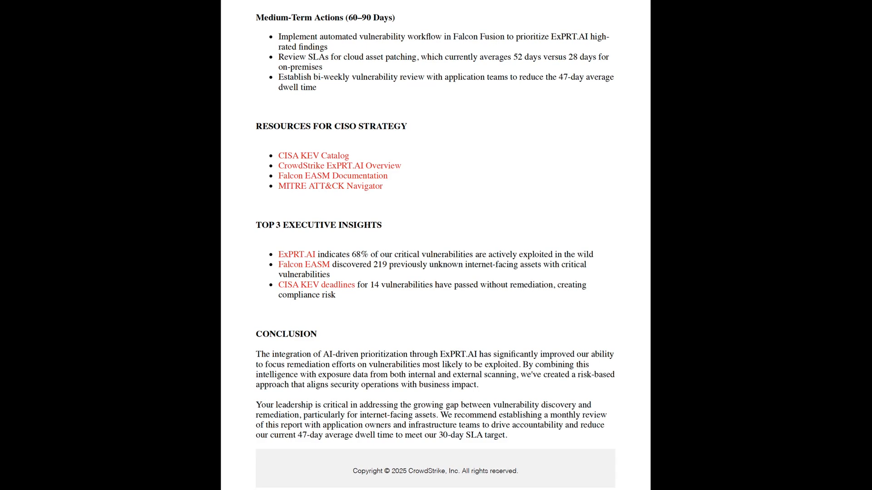